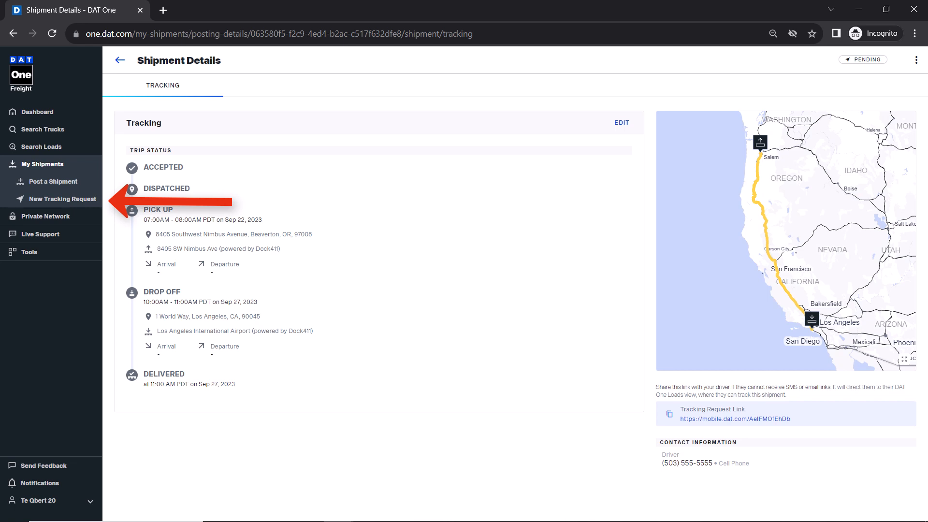
Start a blank New Tracking Request from the My Shipments sidebar.
click(62, 199)
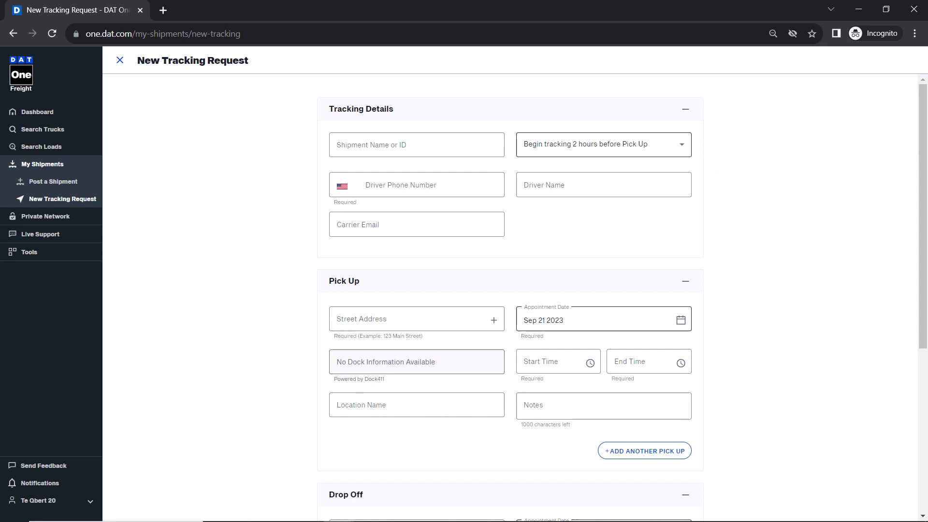
scroll(down, 3)
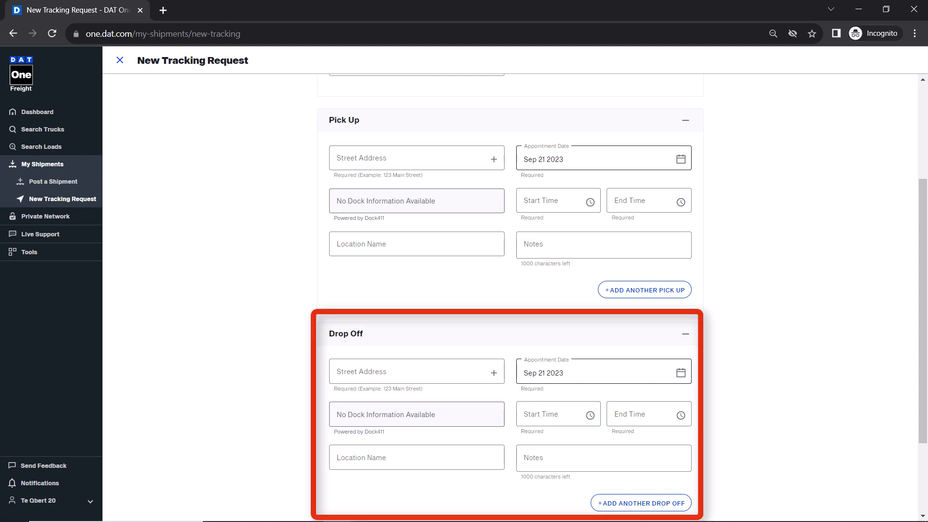
Send the completed tracking request from the bottom of the form.
scroll(down, 3)
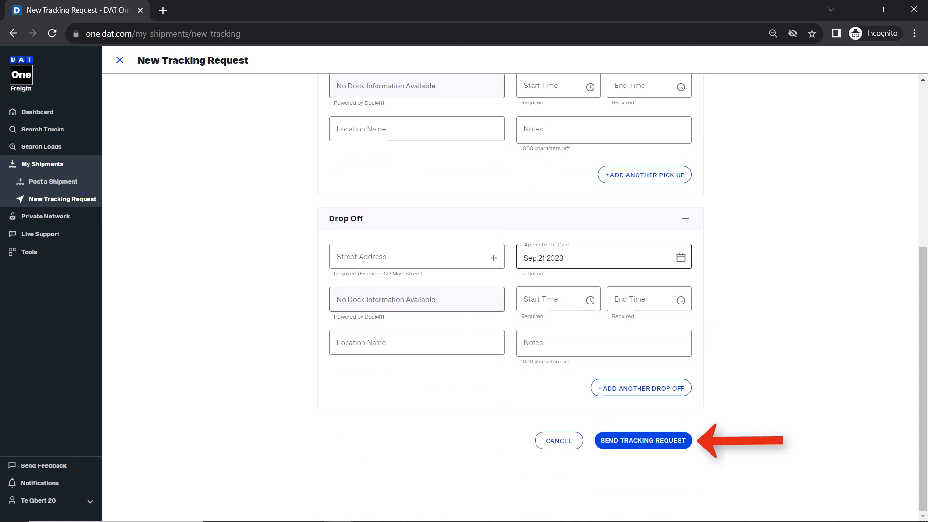
click(643, 440)
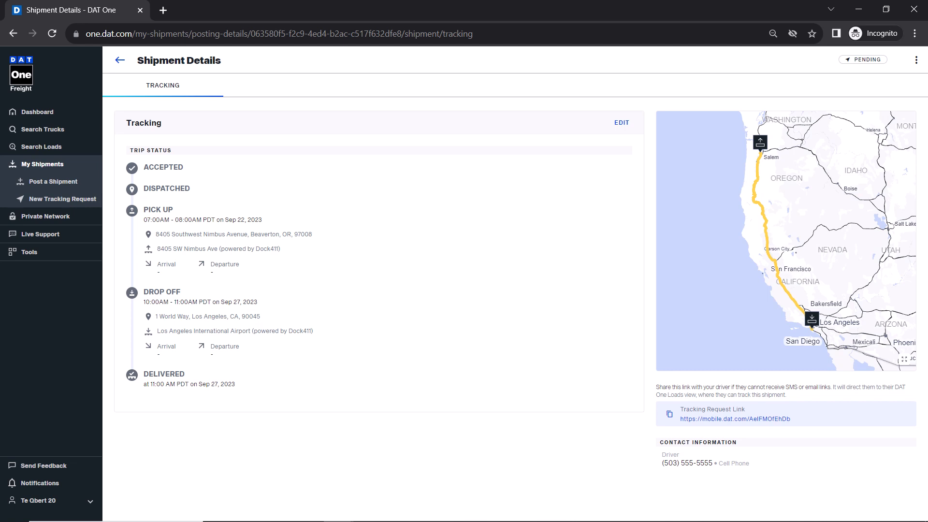
Choose Share Tracking from the Shipment Details three-dot menu.
click(915, 60)
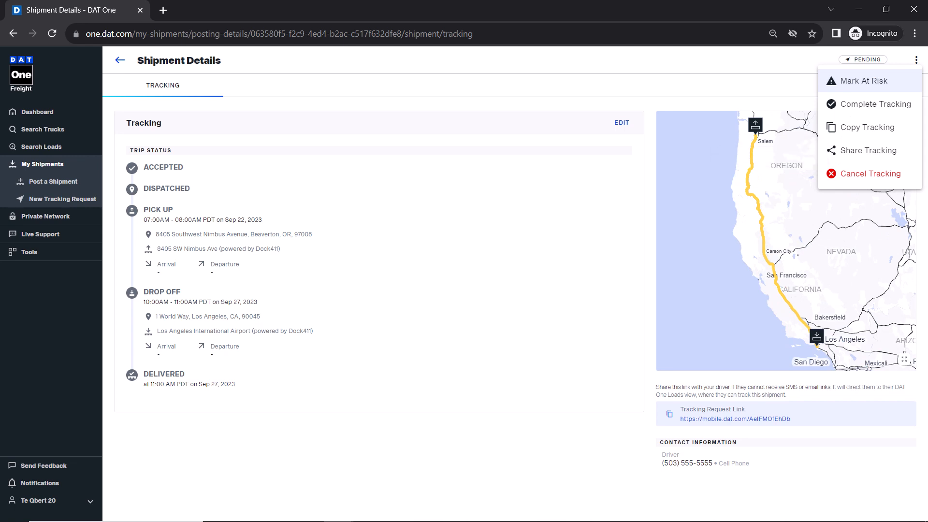
click(868, 150)
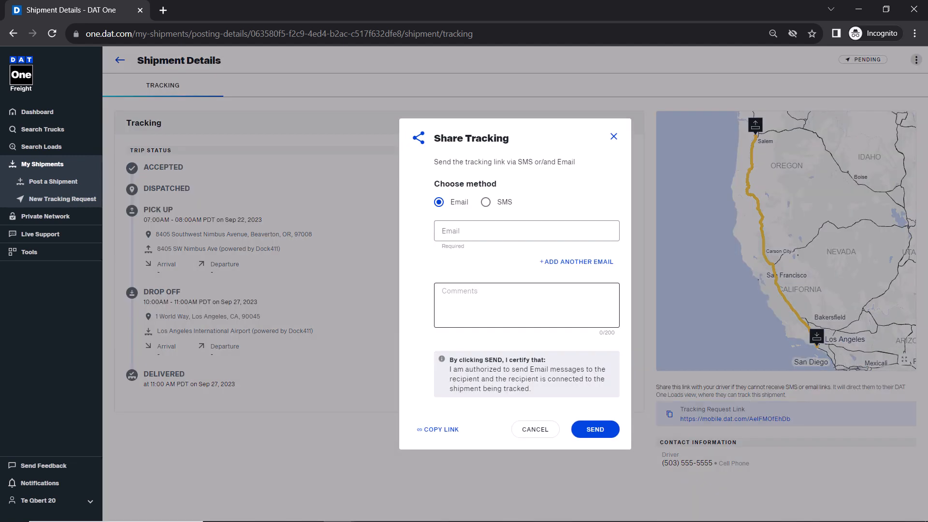